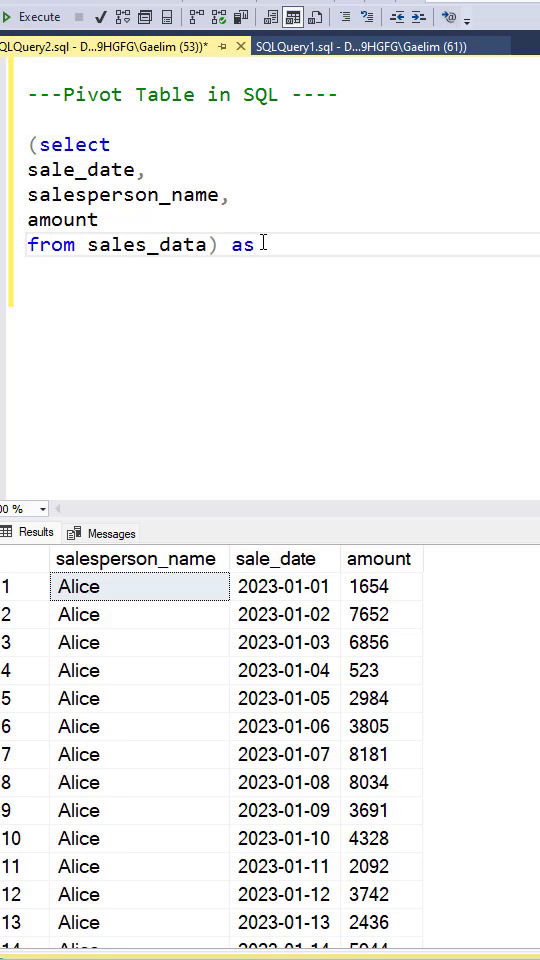
- Alias the subquery 'as Source' and begin PIVOT on the next line
{"action": "type", "text": "Source"}
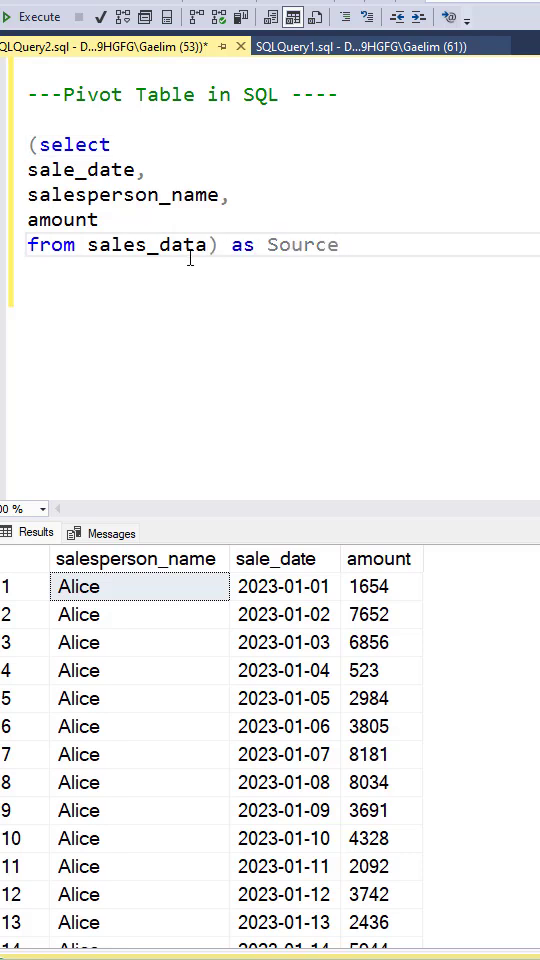
{"action": "type", "text": "PIVOT"}
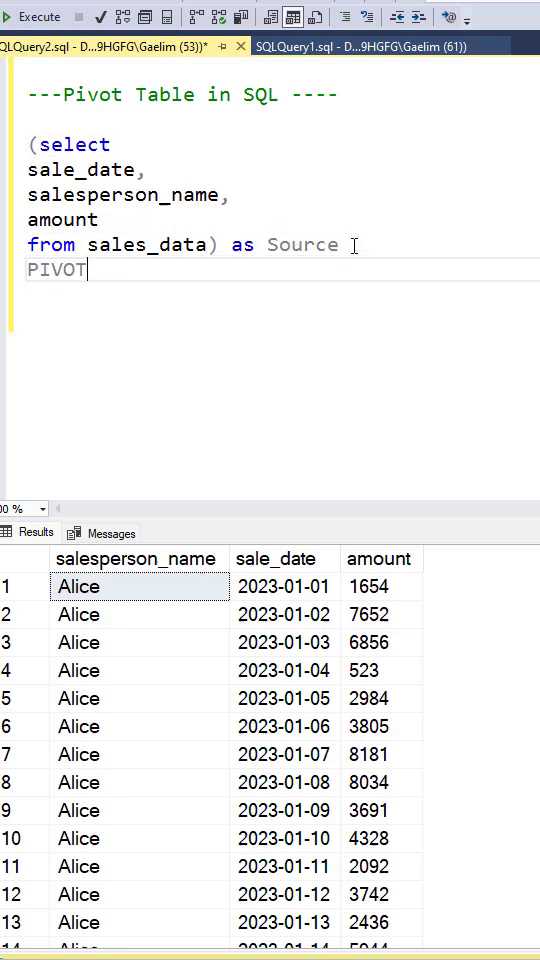
- Write the PIVOT body: SUM(amount) FOR salesperson_name IN
{"action": "type", "text": "("}
{"action": "type", "text": "S"}
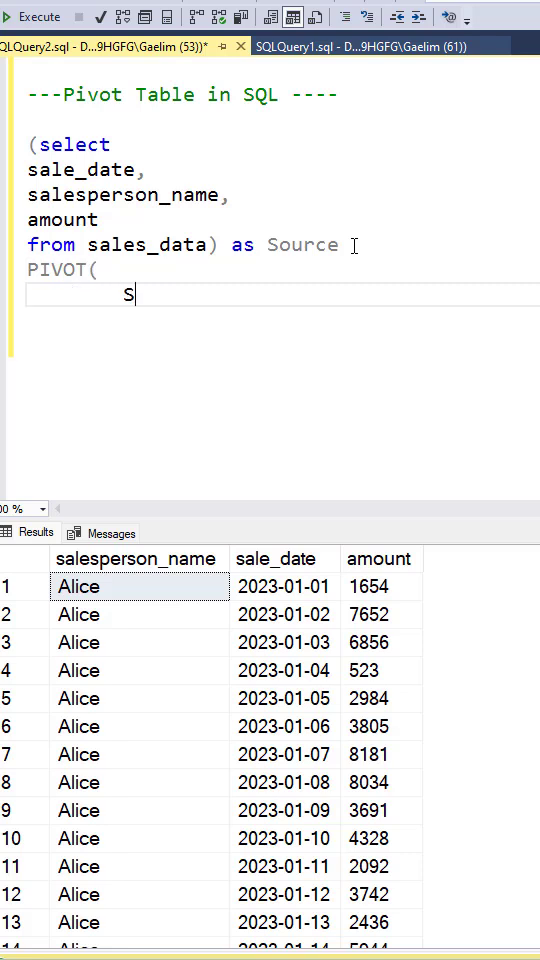
{"action": "type", "text": "UM(amount"}
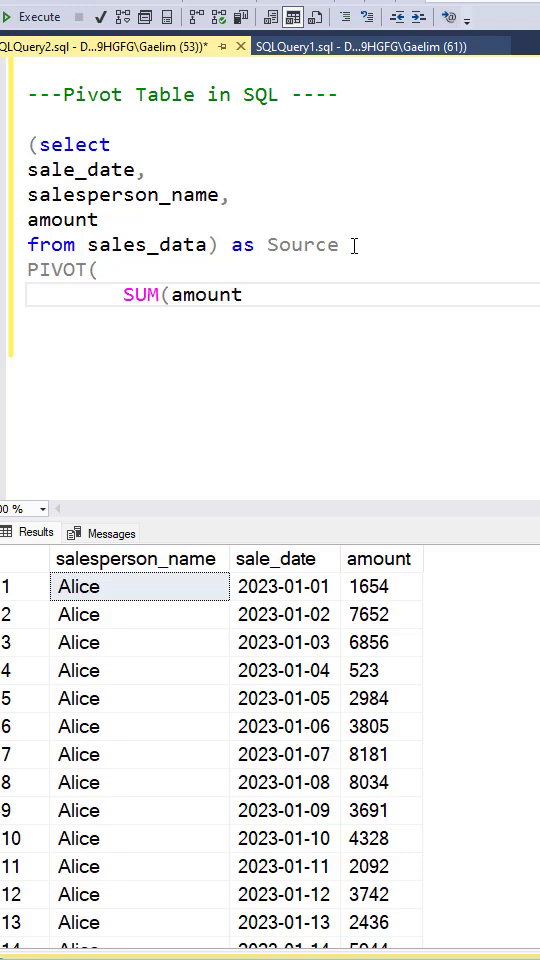
{"action": "type", "text": ")"}
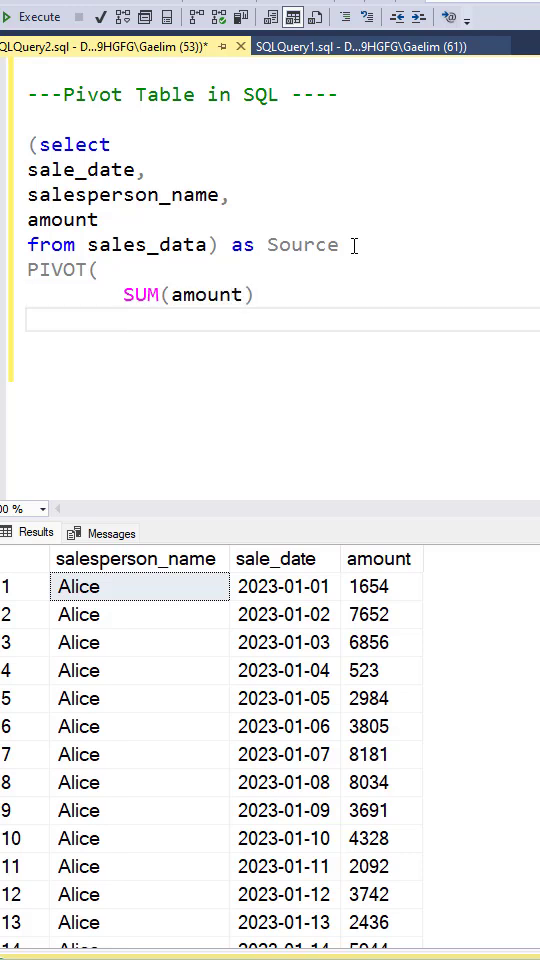
{"action": "type", "text": "FOR salesperson_name"}
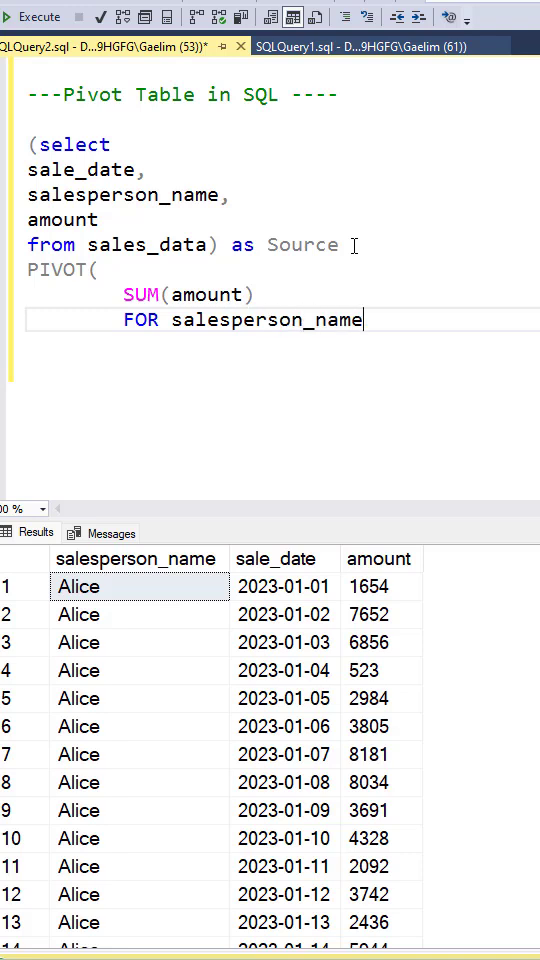
{"action": "type", "text": "IN"}
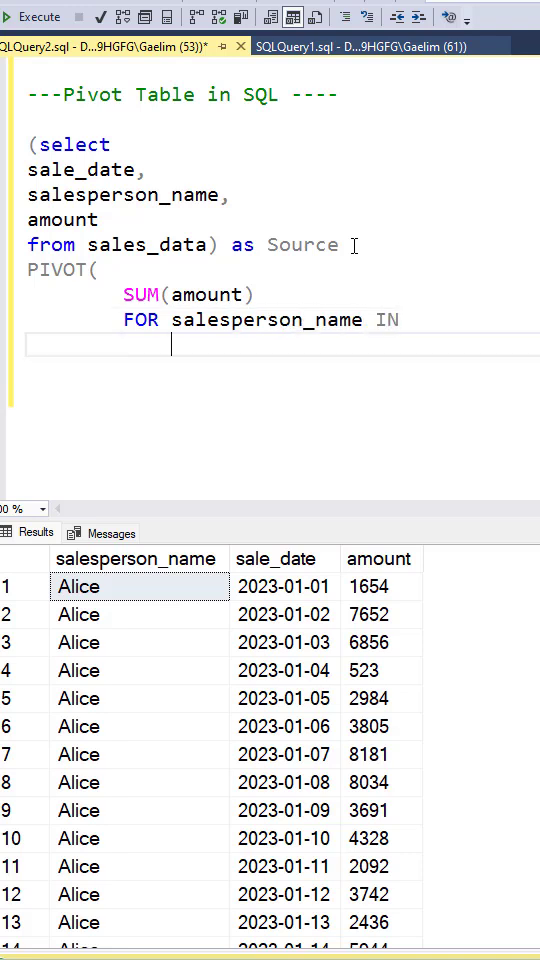
- Fill the value list (Alice, Bob, Charlie, David) and close with ') AS PivotTable;'
{"action": "type", "text": "(Alice,Bob"}
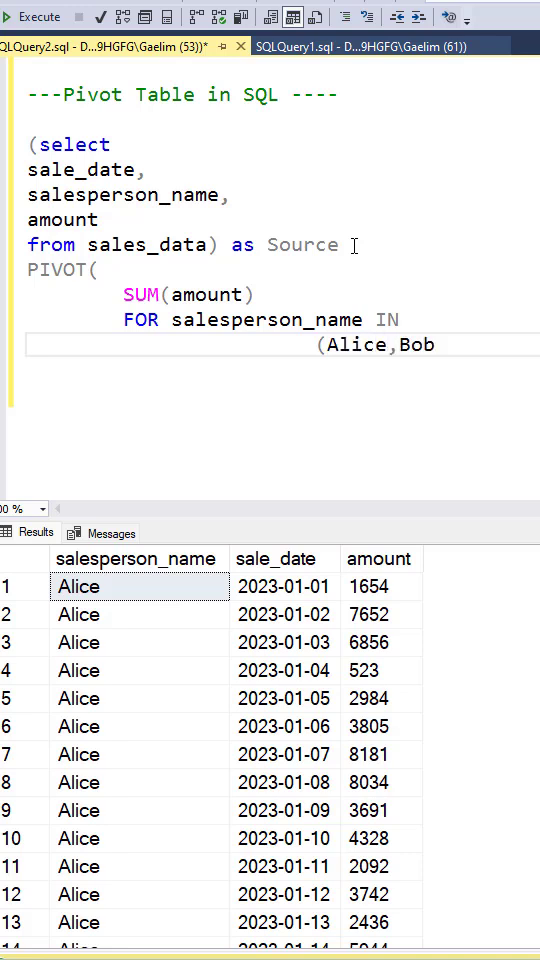
{"action": "type", "text": ",Charlie"}
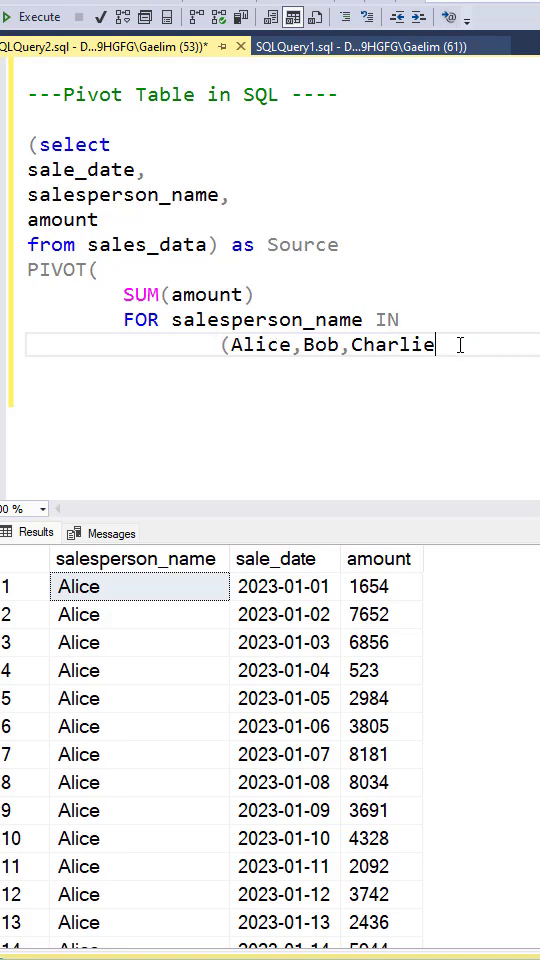
{"action": "type", "text": ",David"}
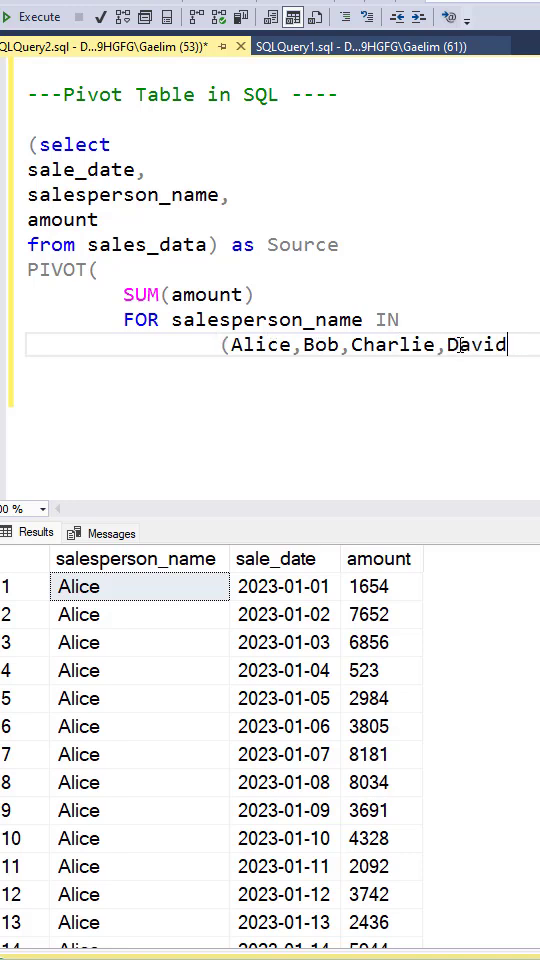
{"action": "type", "text": ")"}
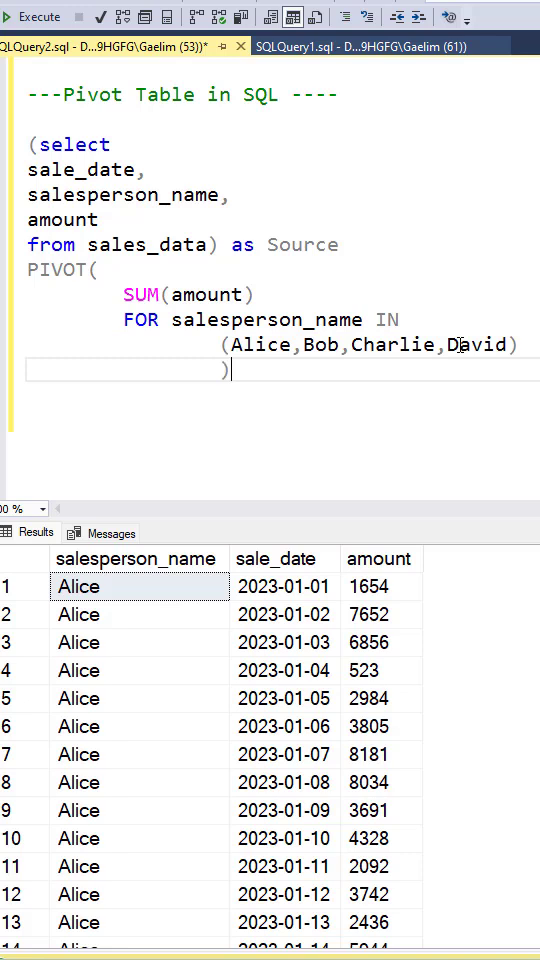
{"action": "type", "text": "AS PivotTable"}
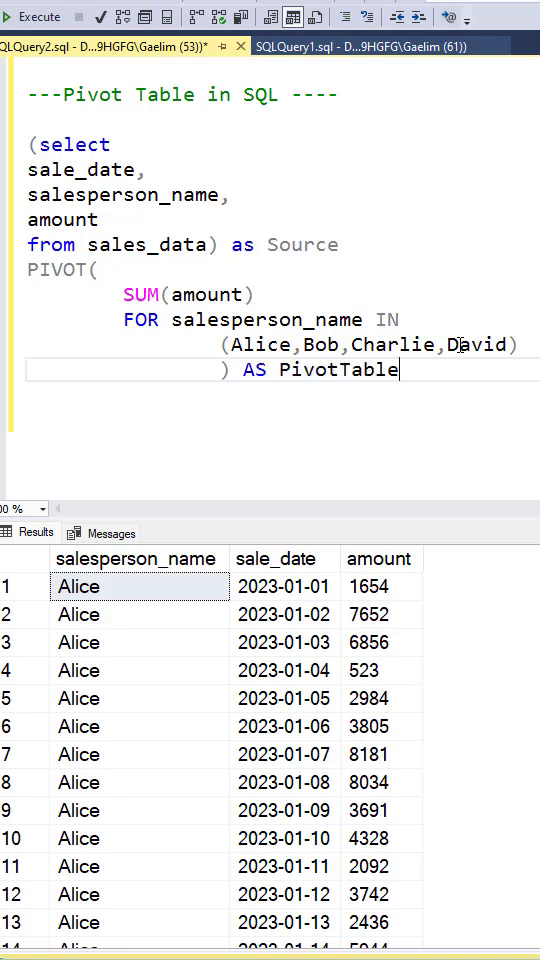
{"action": "type", "text": ";"}
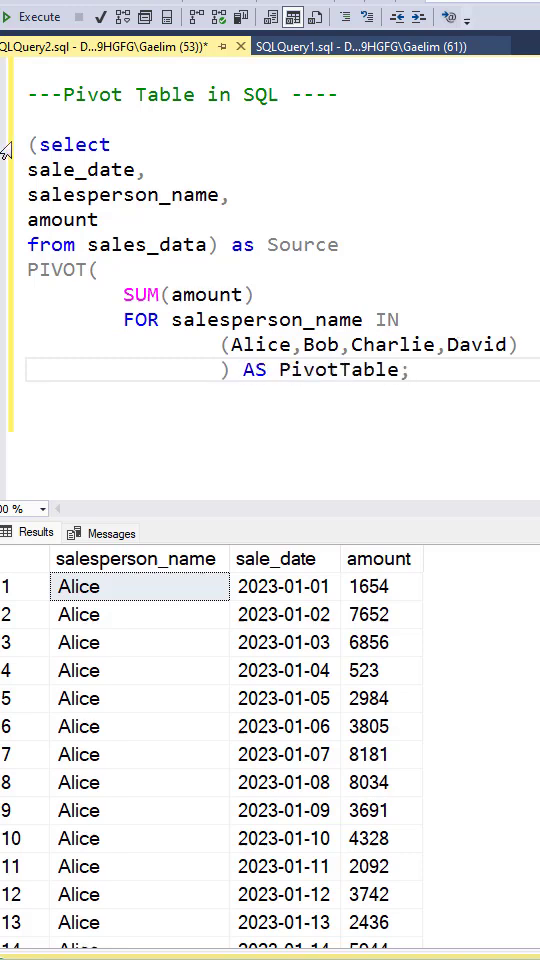
- Add 'SELECT Alice, Bob, Charlie, David FROM' at the top and execute the query
{"action": "type", "text": "SELECT"}
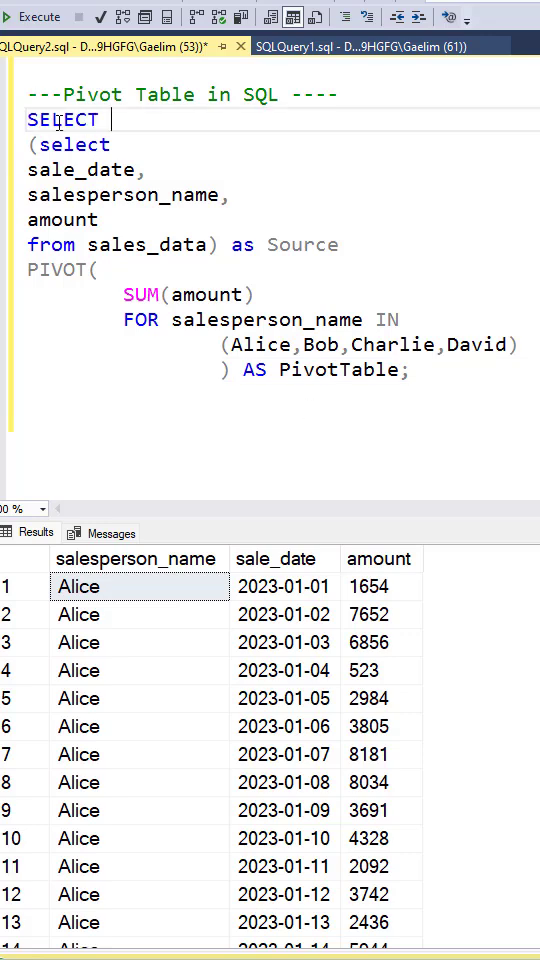
{"action": "type", "text": "Alice, Bob, Charlie, David"}
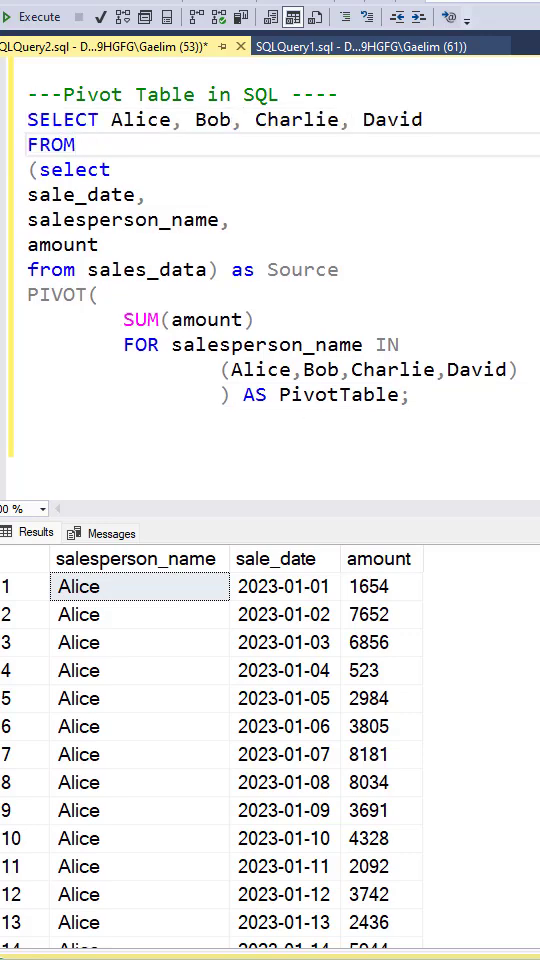
{"action": "left_click", "coordinate": [36, 16]}
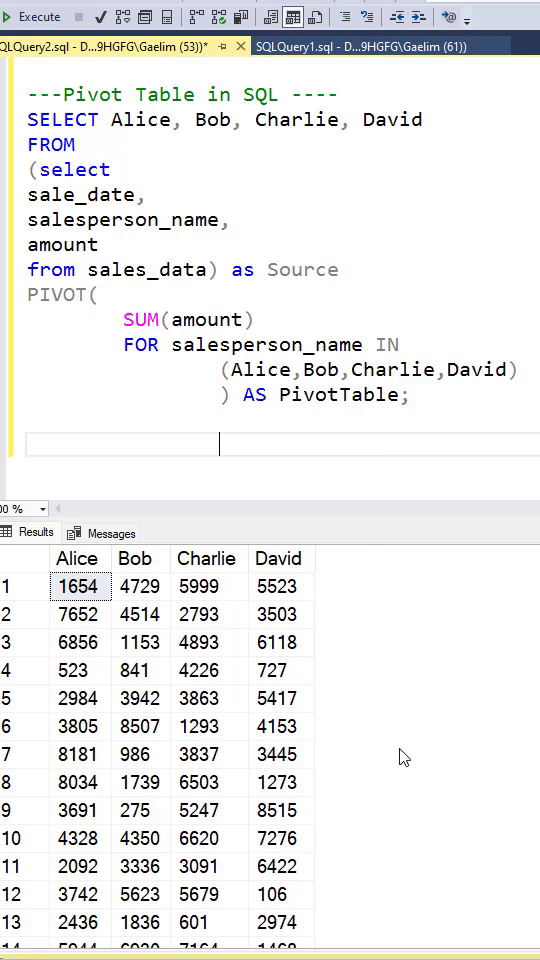